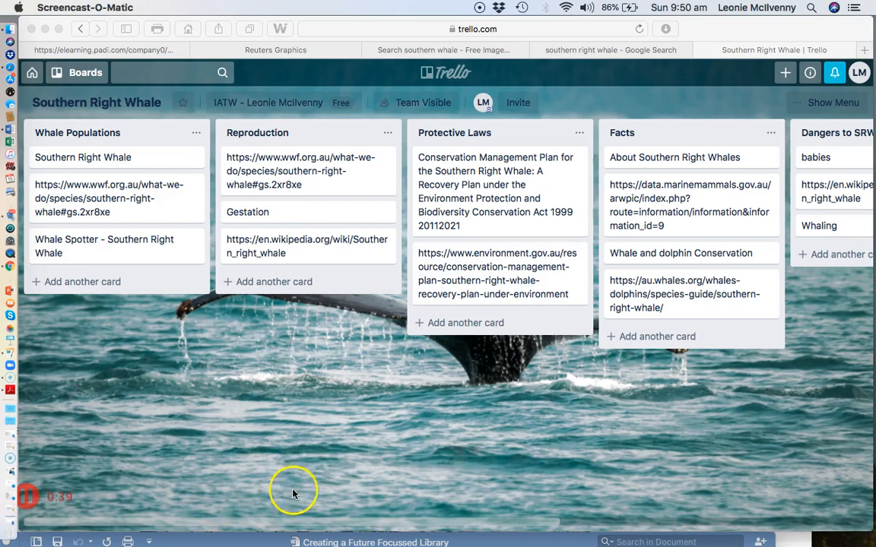
mouse_move(258, 304)
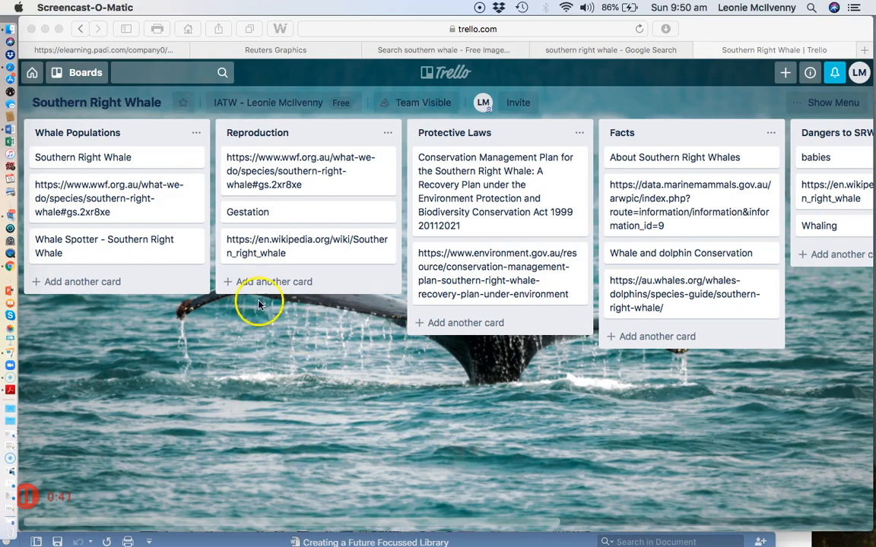
mouse_move(380, 398)
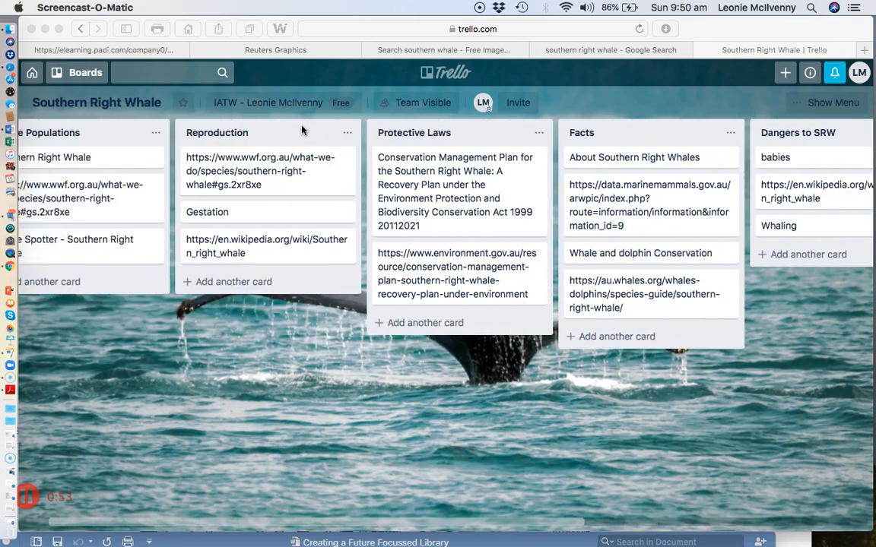
Step: Scroll across the Southern Right Whale board past Dangers to SRW to add an 'Images' list
scroll("left", 3)
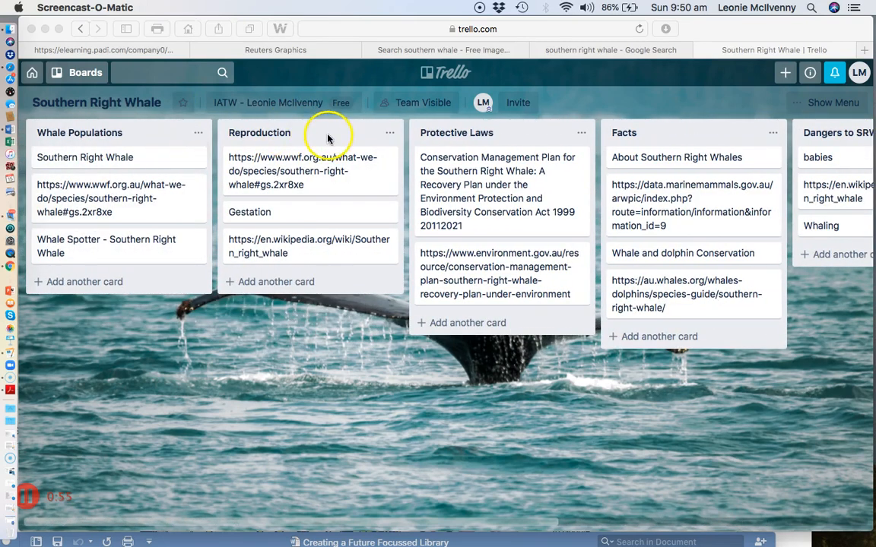
scroll("right", 3)
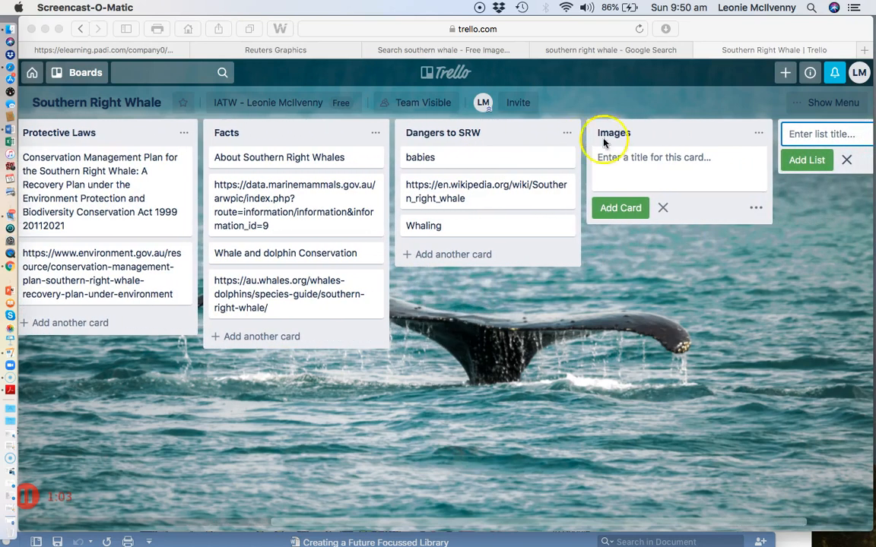
mouse_move(680, 158)
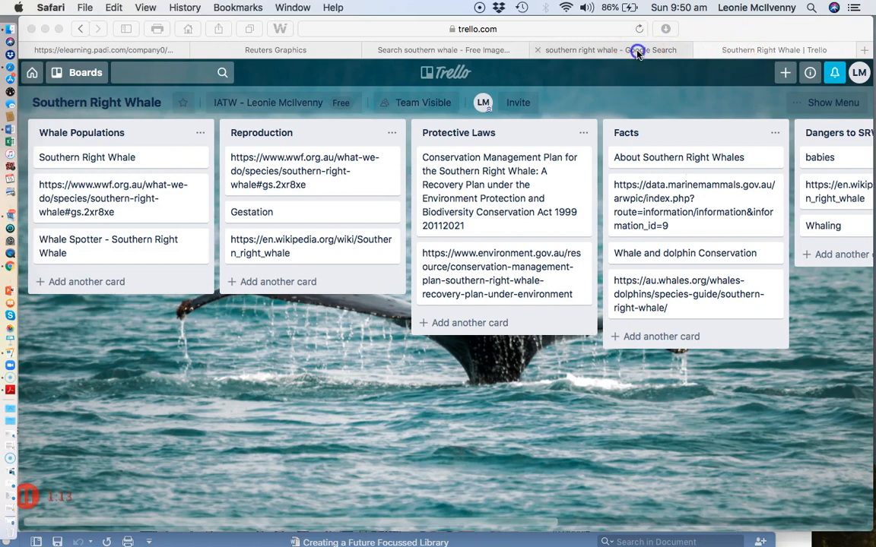
Step: Switch to the southern right whale Google results and scroll down to the last result
left_click(610, 49)
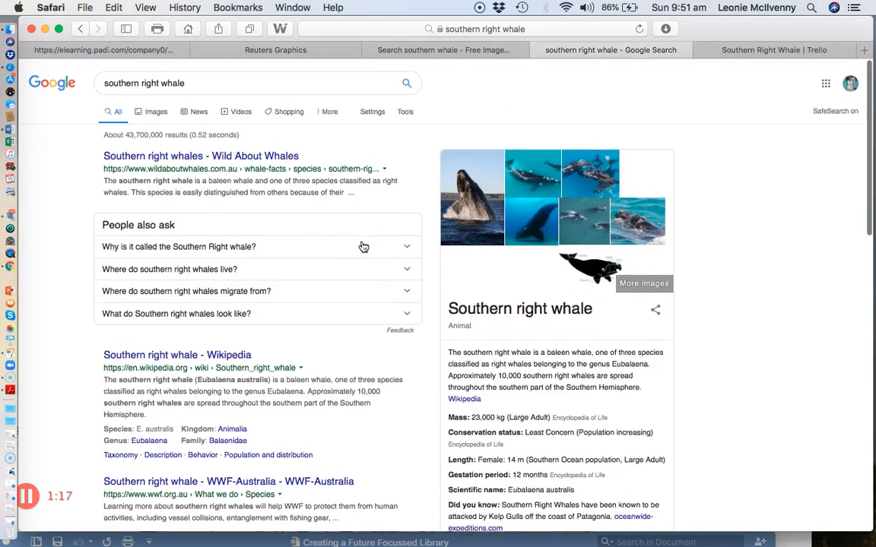
scroll("down", 3)
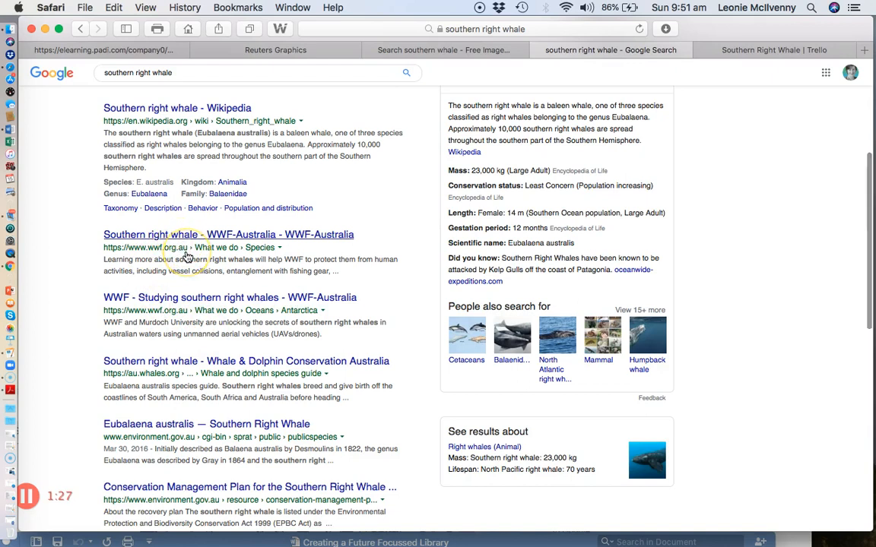
scroll("down", 3)
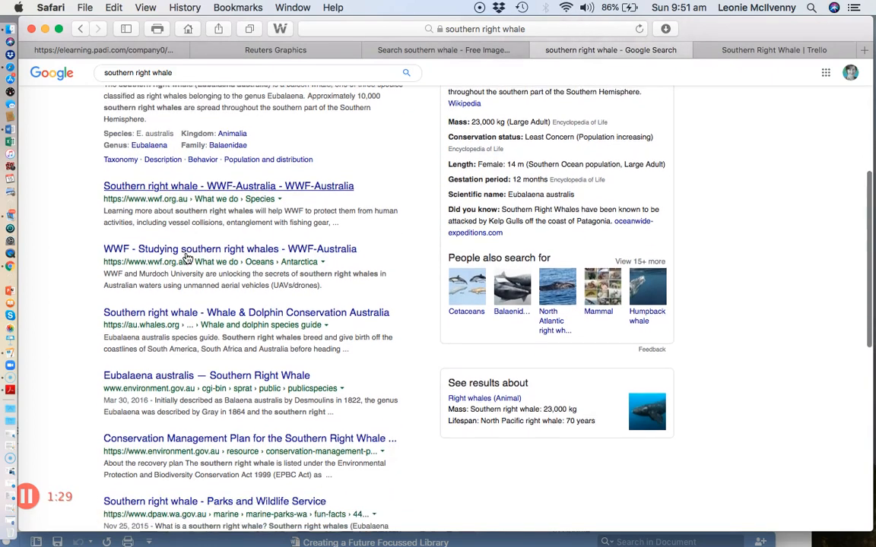
scroll("down", 3)
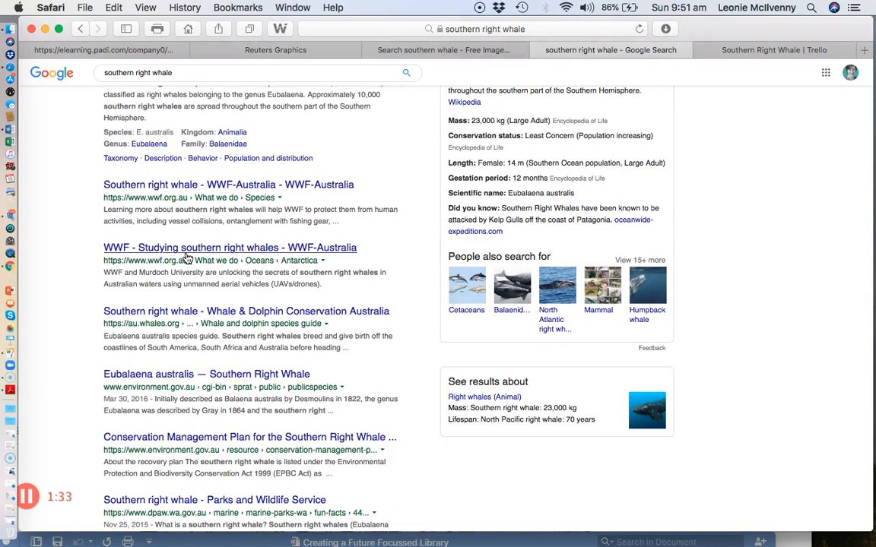
scroll("down", 3)
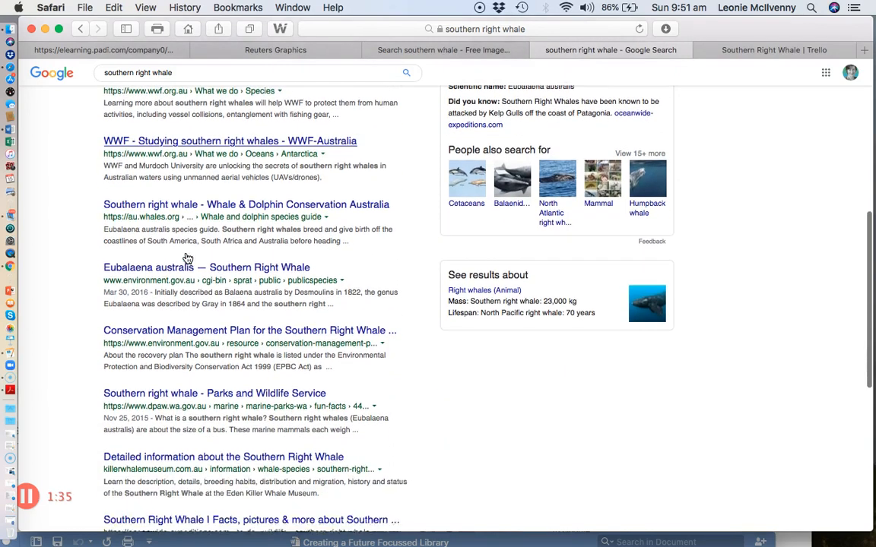
scroll("down", 3)
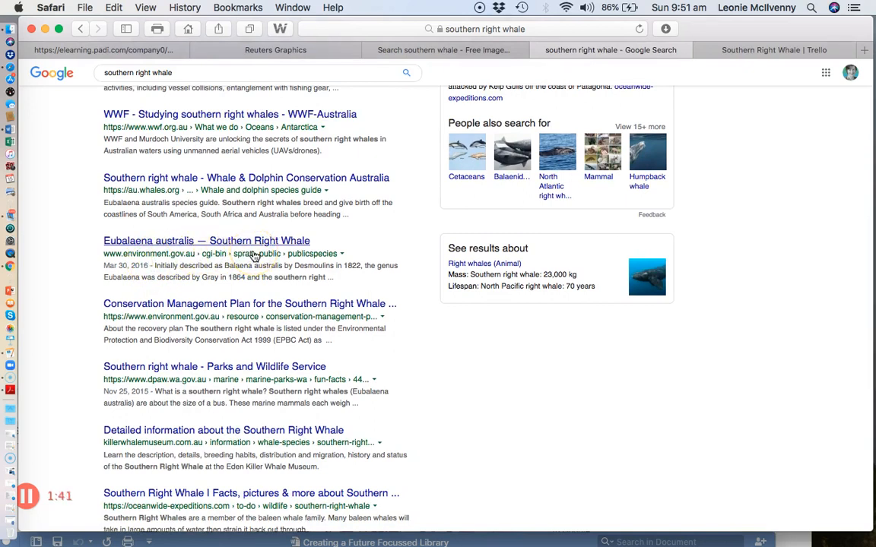
scroll("down", 3)
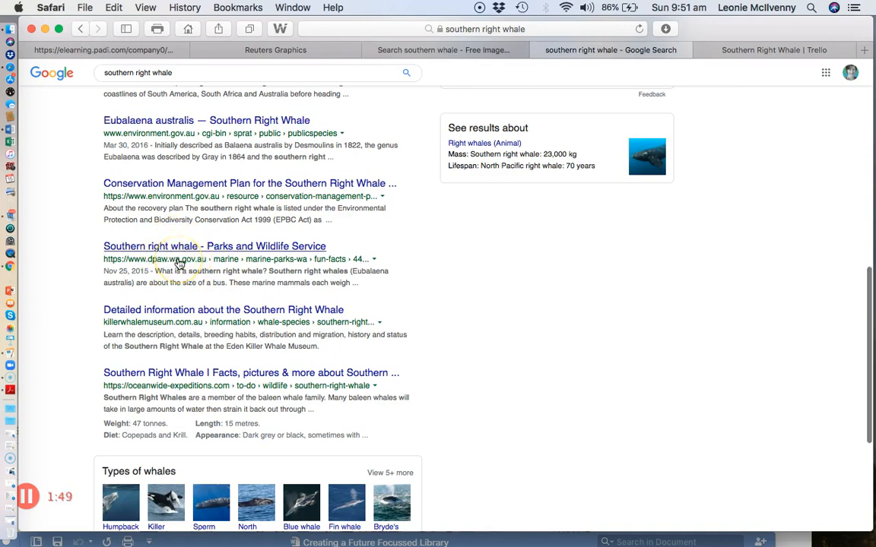
scroll("down", 3)
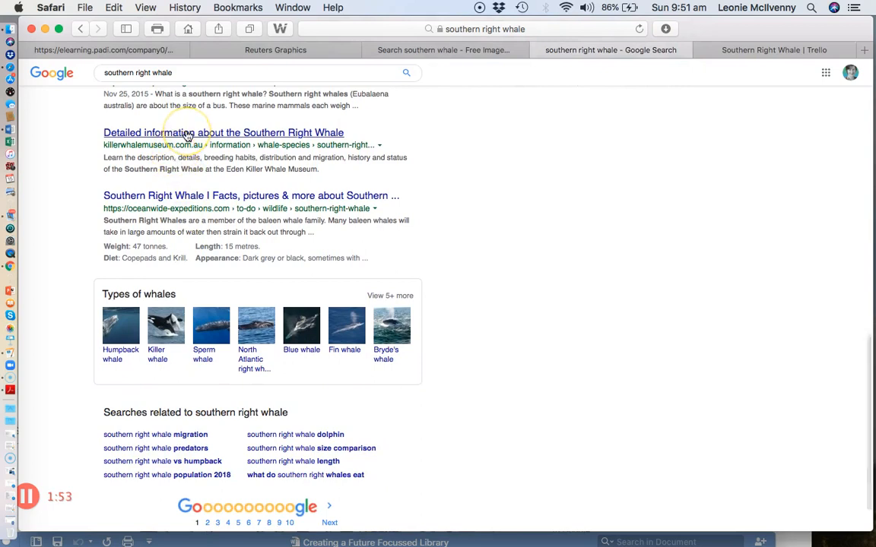
scroll("down", 3)
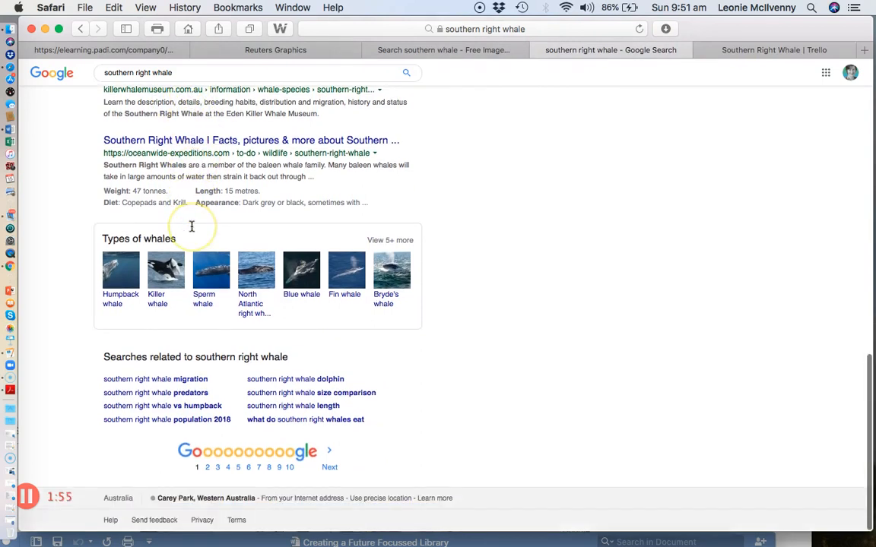
scroll("up", 3)
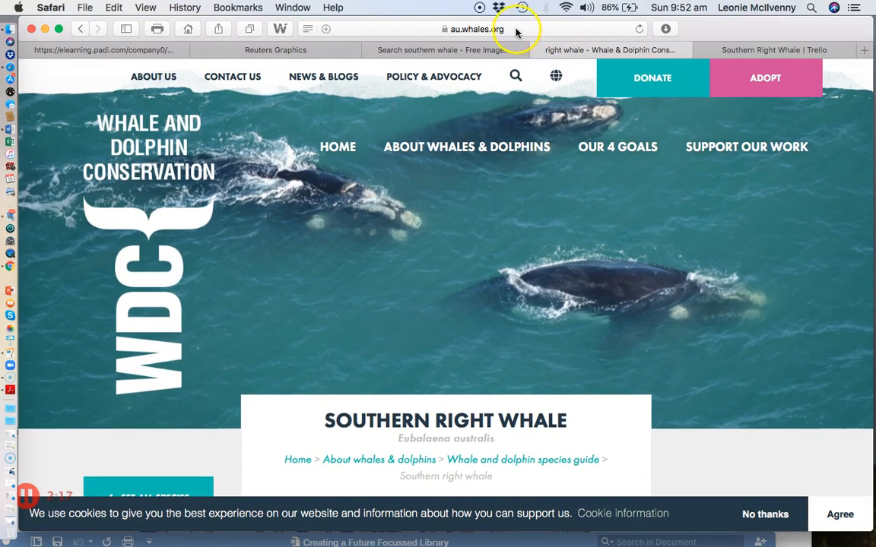
mouse_move(604, 222)
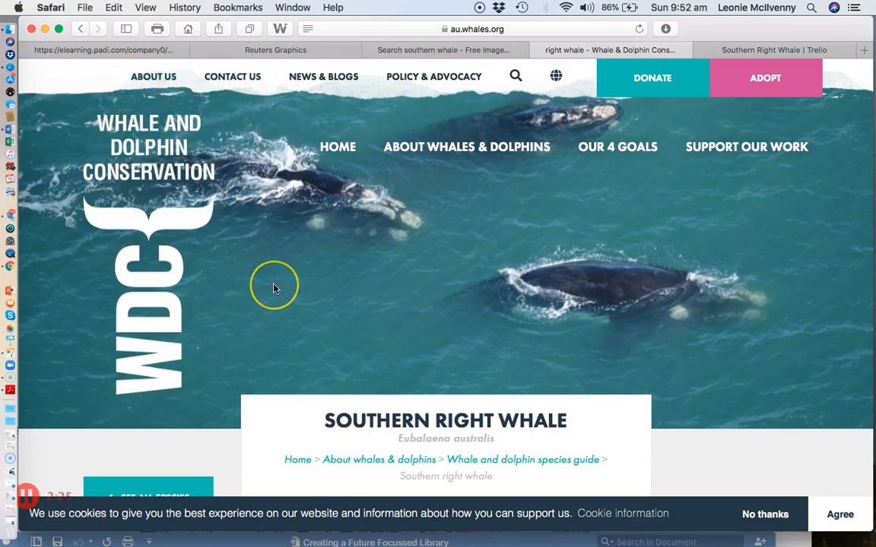
Step: Read down the au.whales.org Southern Right Whale page through its population and whaling figures
scroll("down", 3)
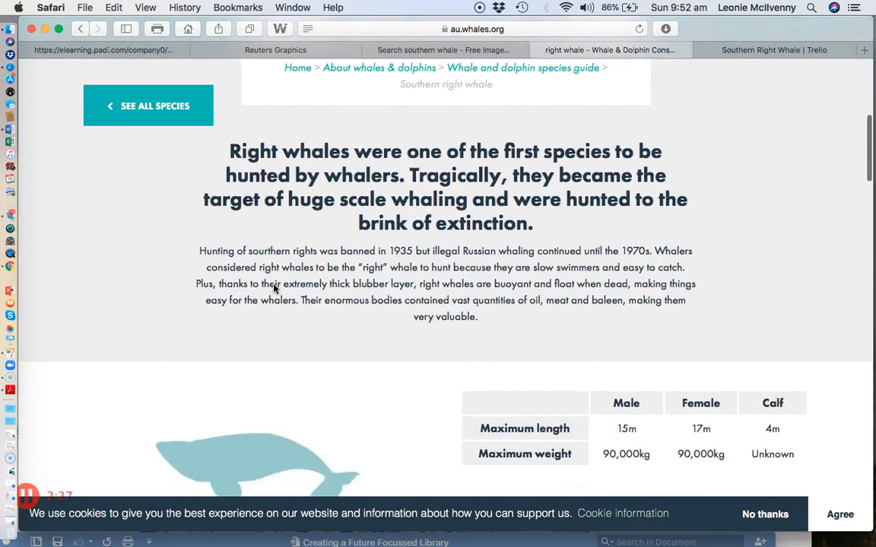
scroll("down", 3)
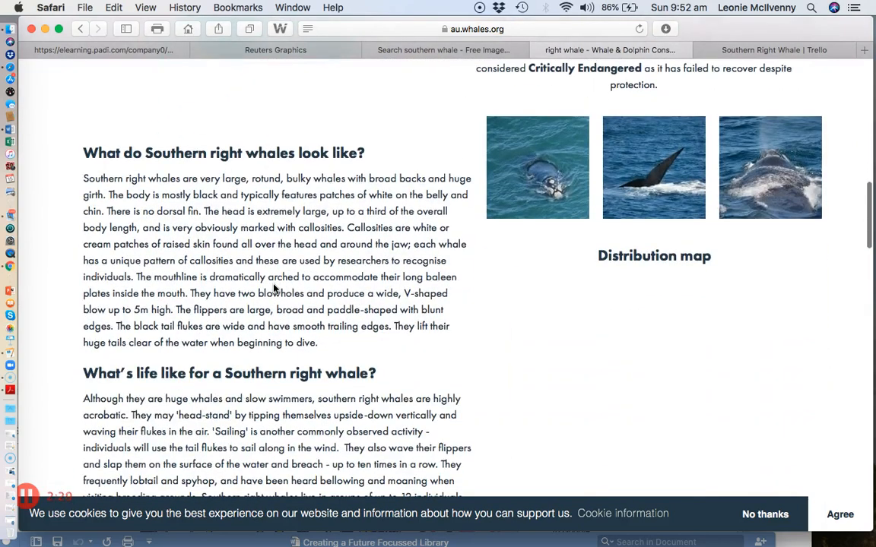
scroll("down", 3)
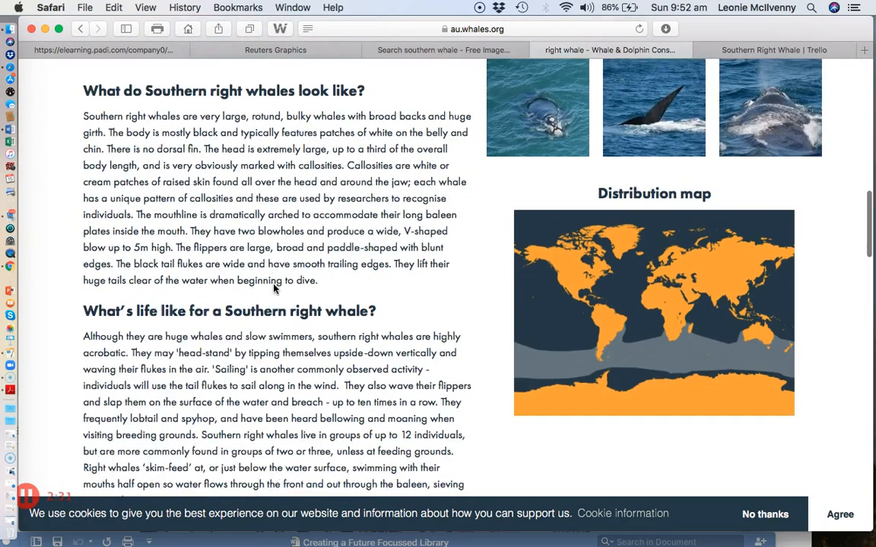
scroll("down", 3)
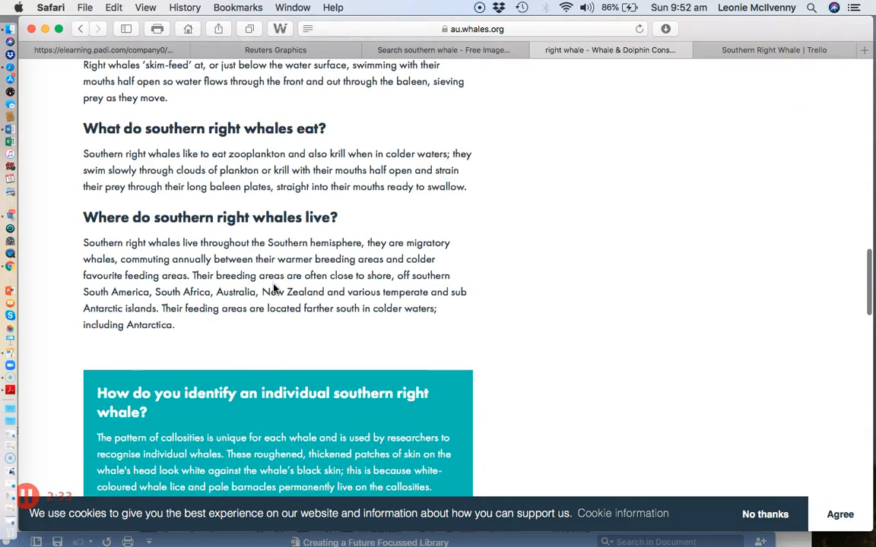
scroll("down", 3)
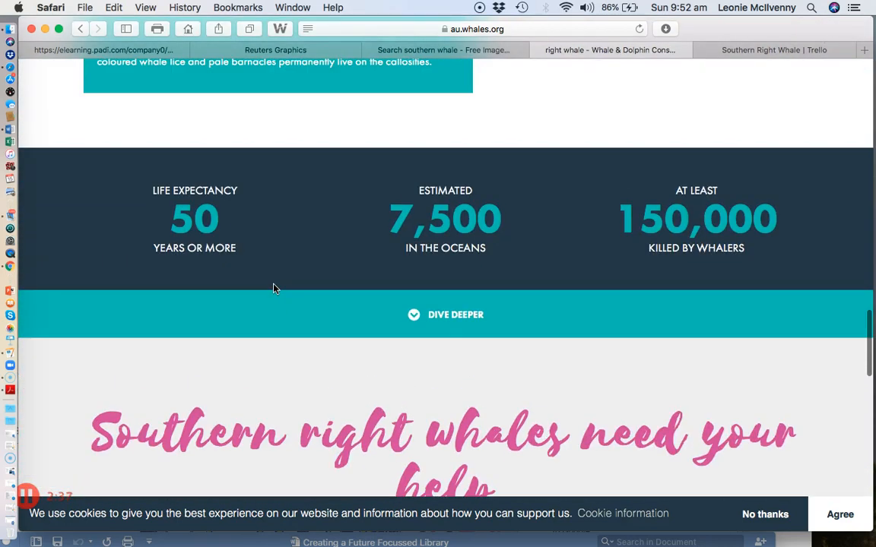
scroll("down", 3)
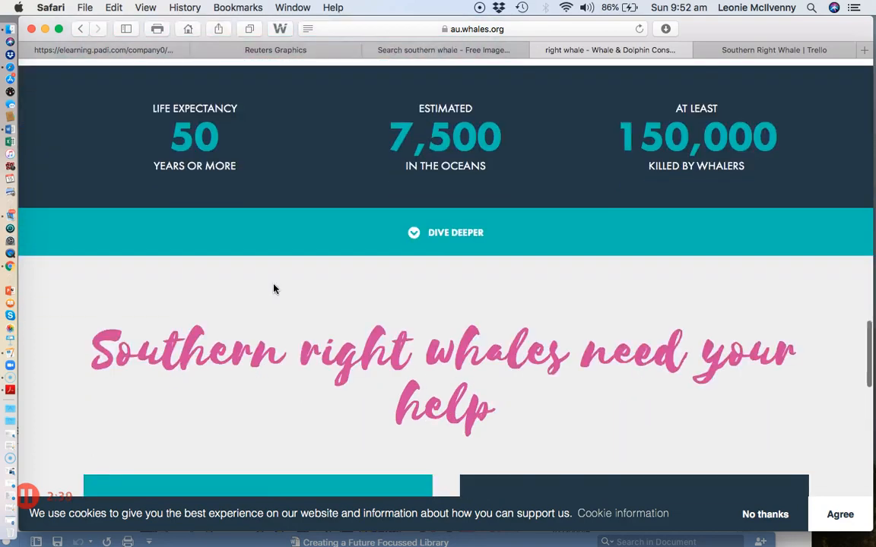
scroll("down", 3)
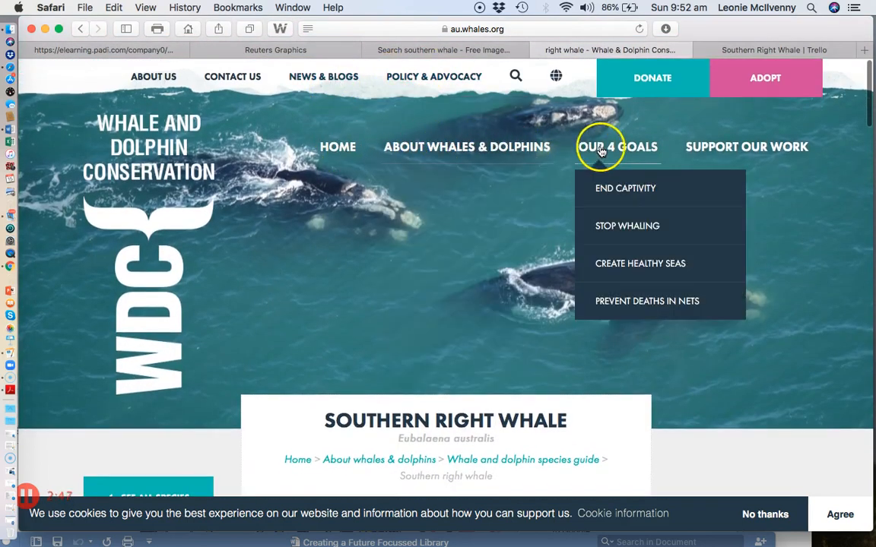
mouse_move(636, 263)
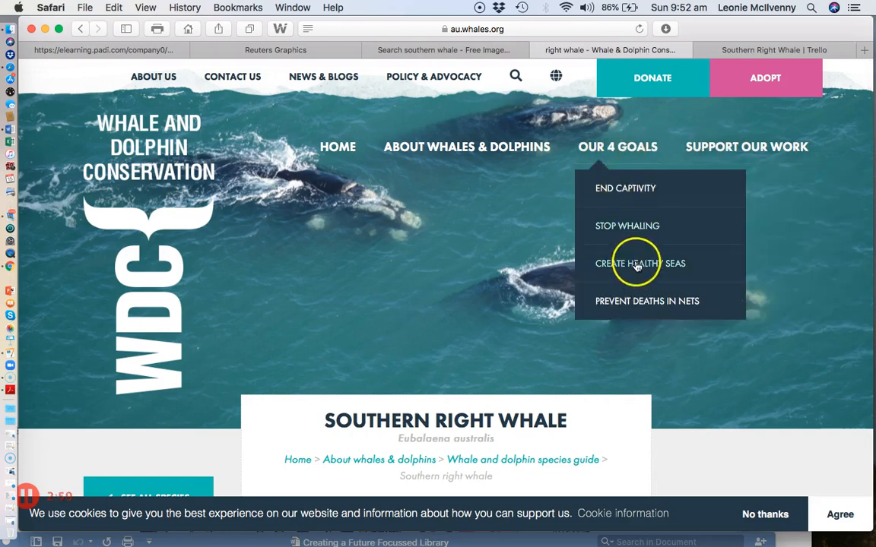
mouse_move(624, 187)
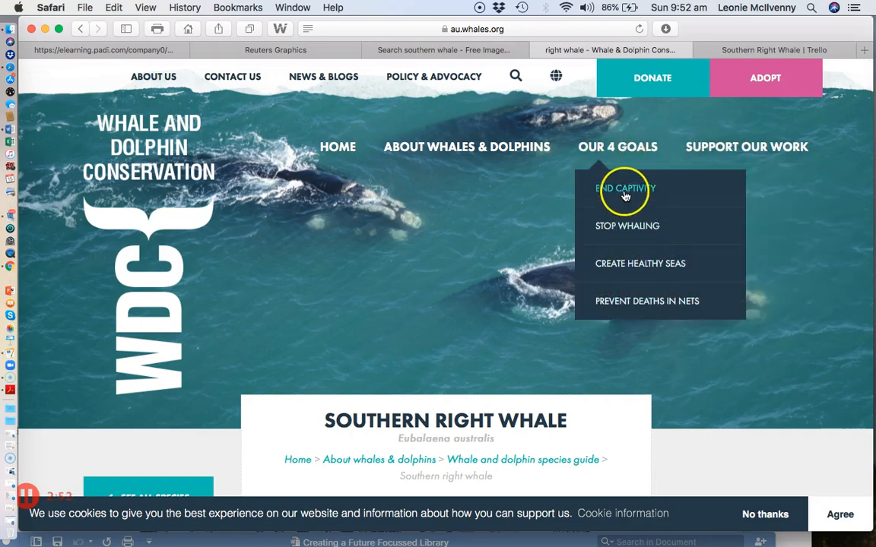
mouse_move(632, 175)
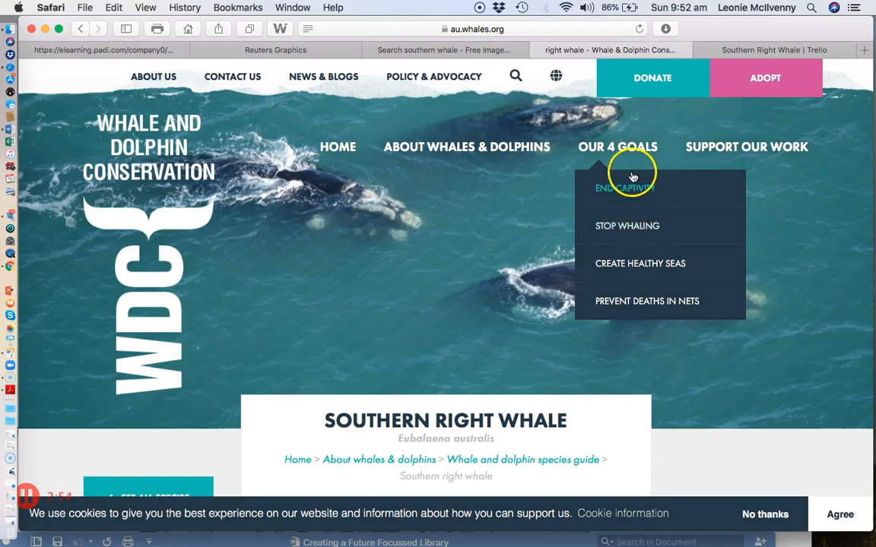
mouse_move(638, 194)
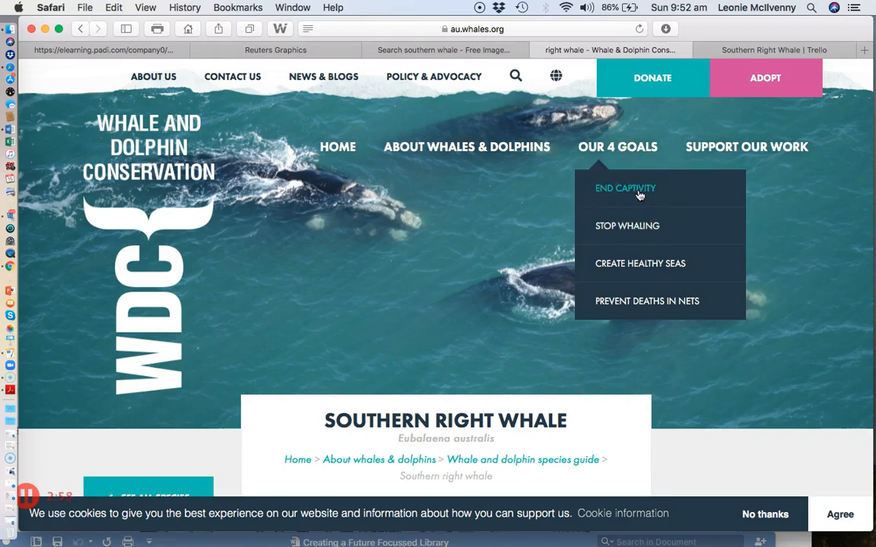
mouse_move(661, 301)
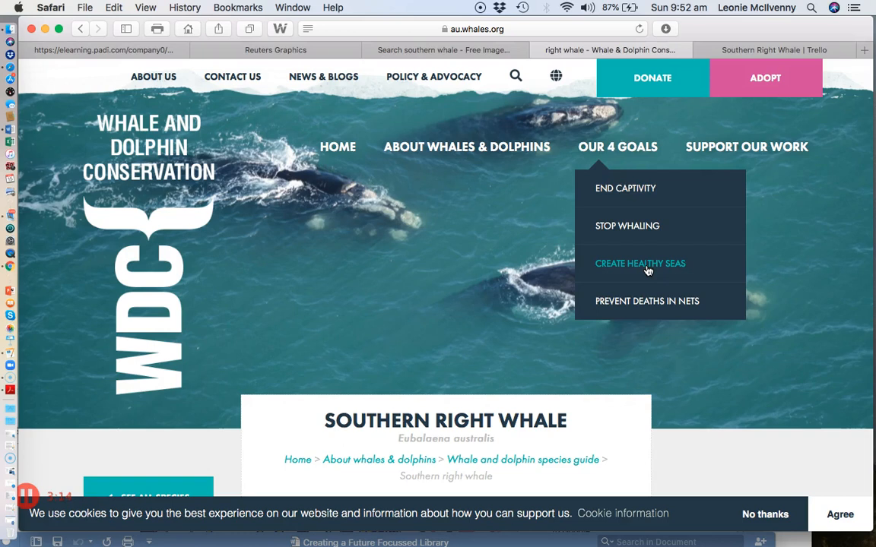
mouse_move(642, 221)
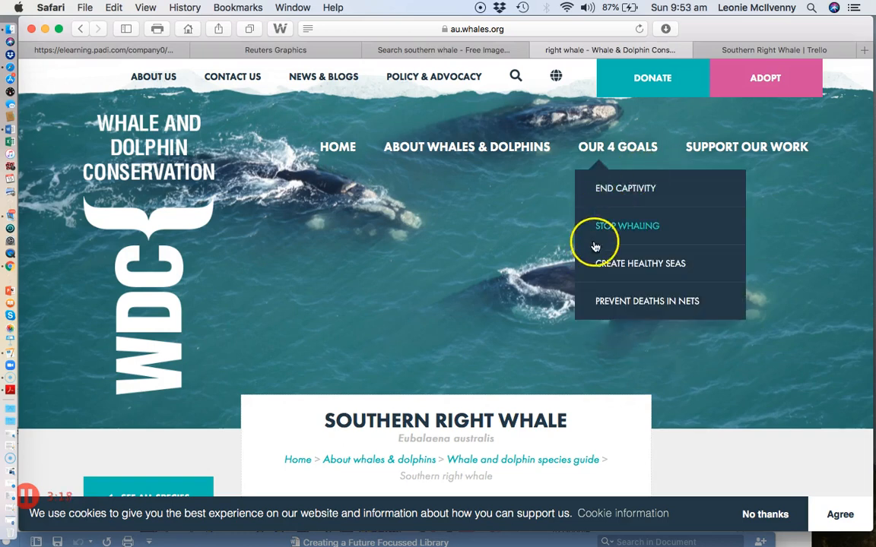
mouse_move(599, 260)
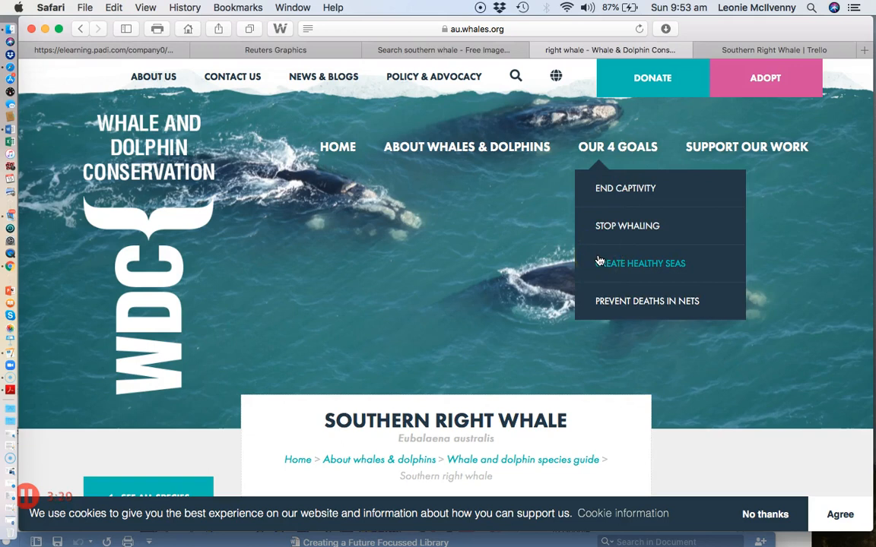
mouse_move(524, 28)
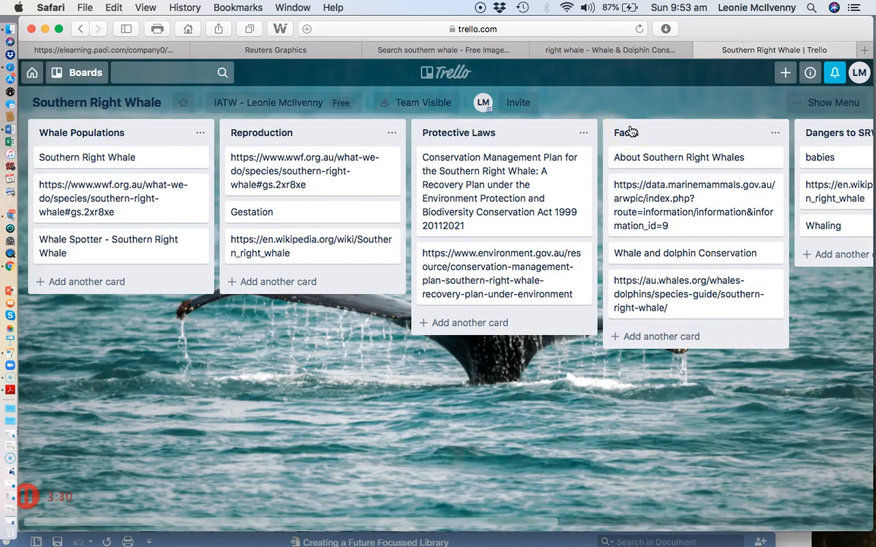
mouse_move(836, 255)
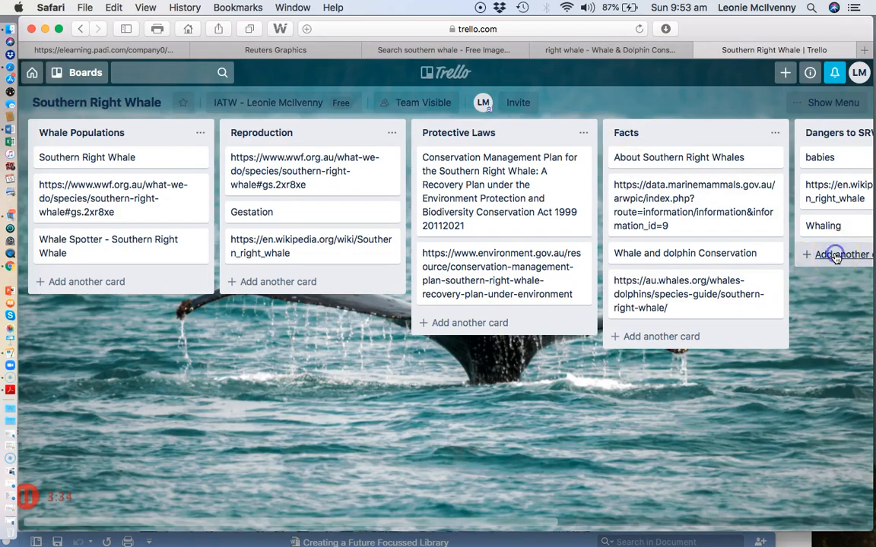
Step: Add a 'Dangers' card to the Dangers to SRW list and open its details
left_click(836, 254)
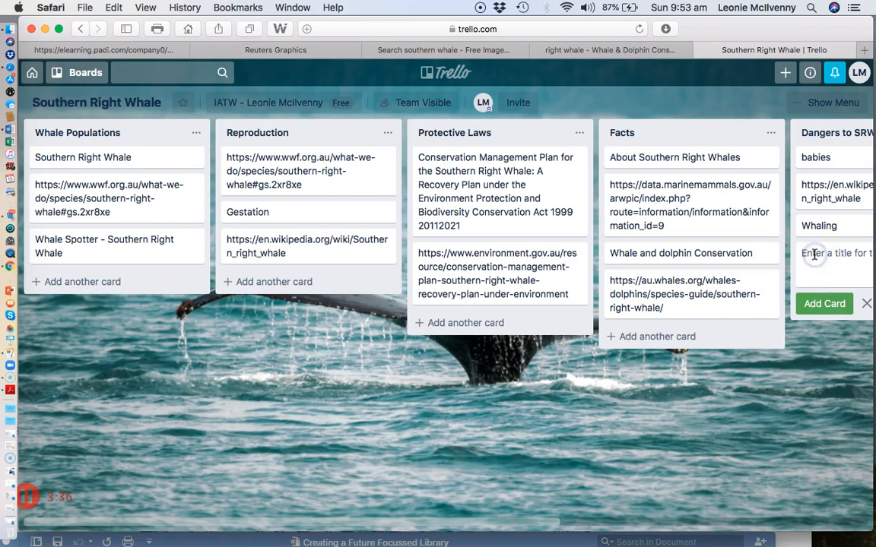
type("Dan")
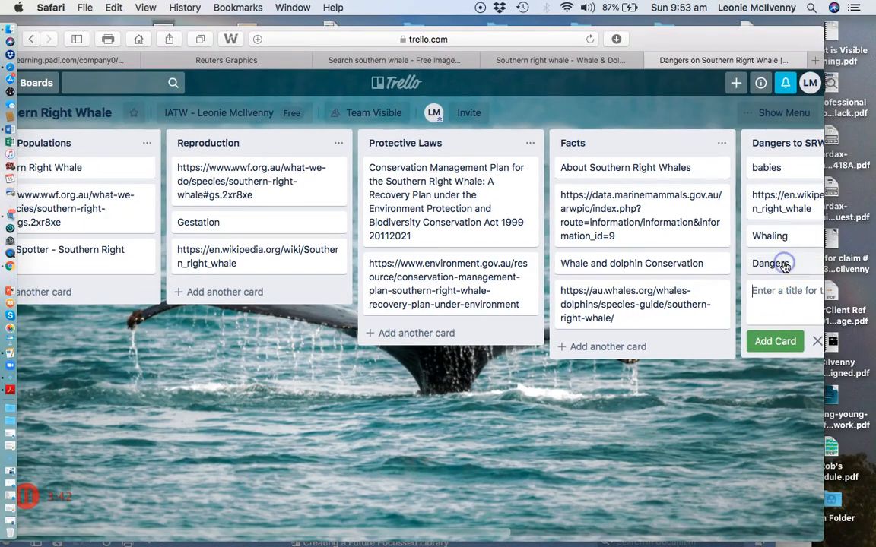
left_click(770, 263)
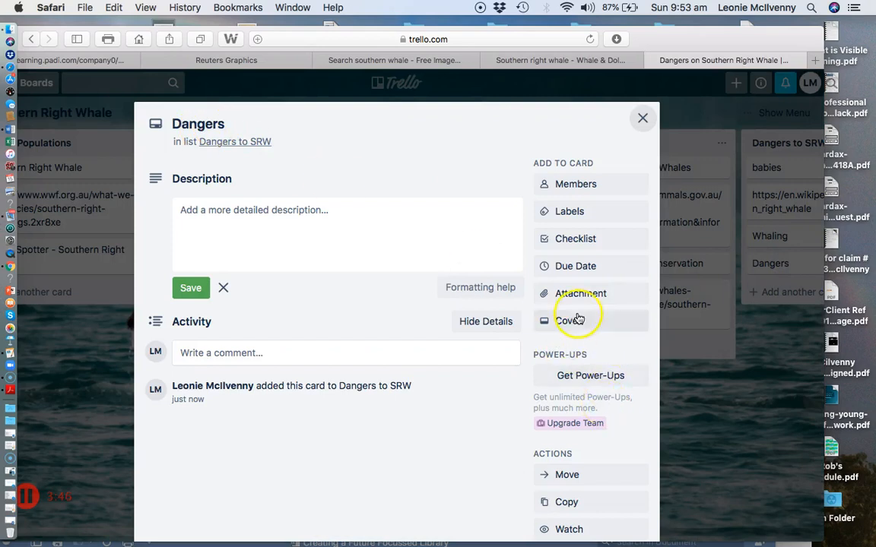
Step: Attach the au.whales.org conservation page link to the Dangers card, then close the card
left_click(580, 294)
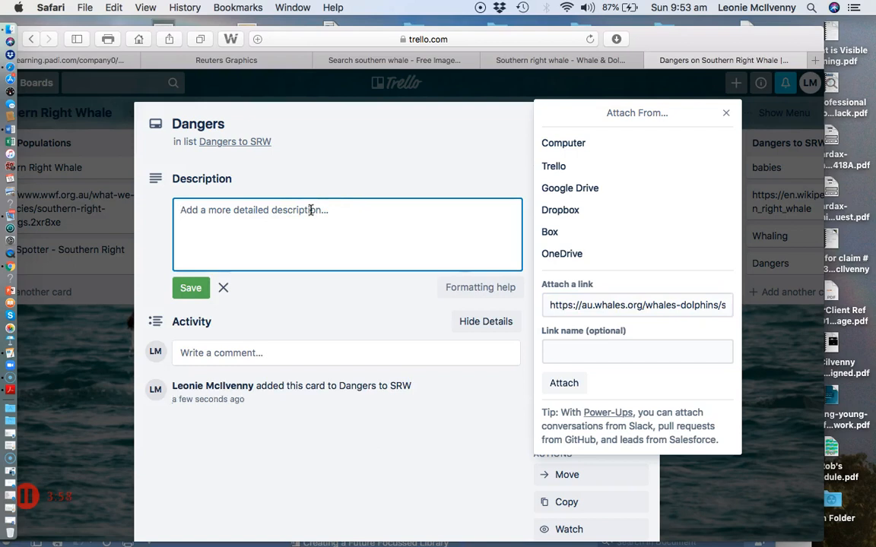
left_click(726, 113)
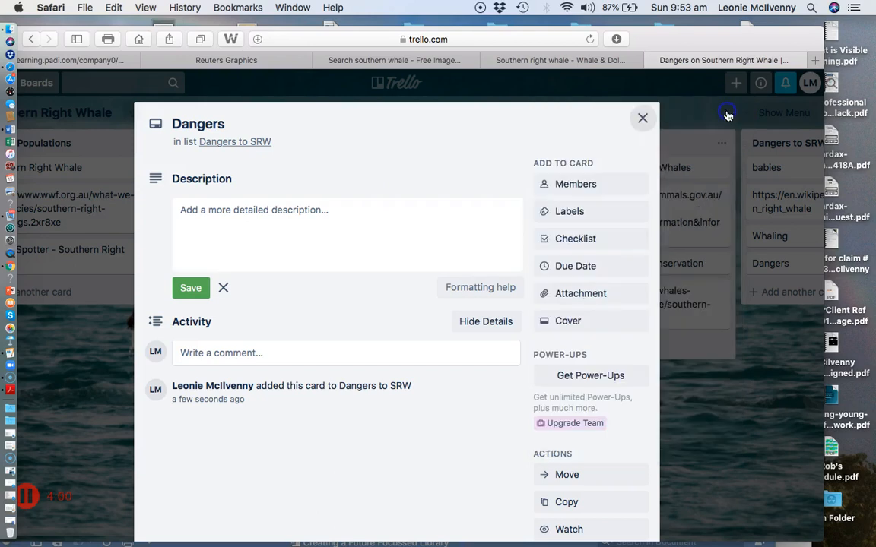
left_click(642, 118)
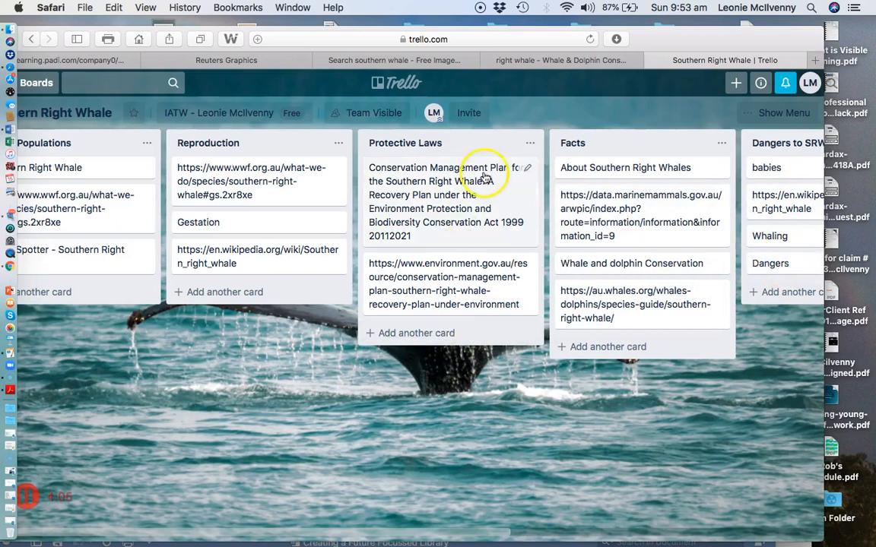
mouse_move(150, 339)
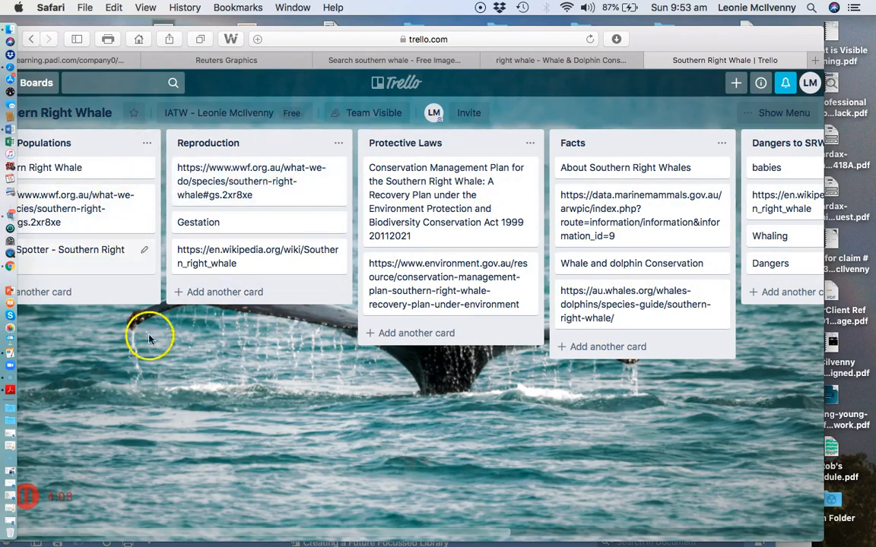
mouse_move(223, 390)
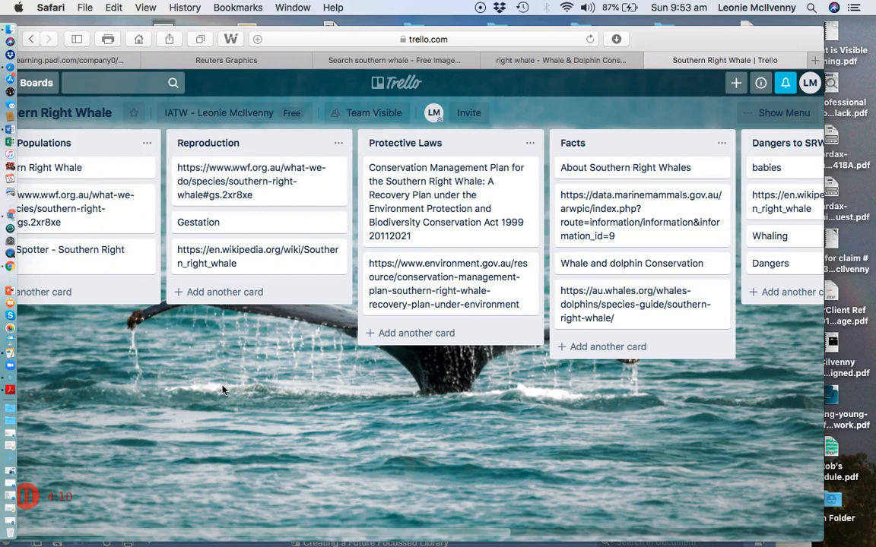
mouse_move(323, 430)
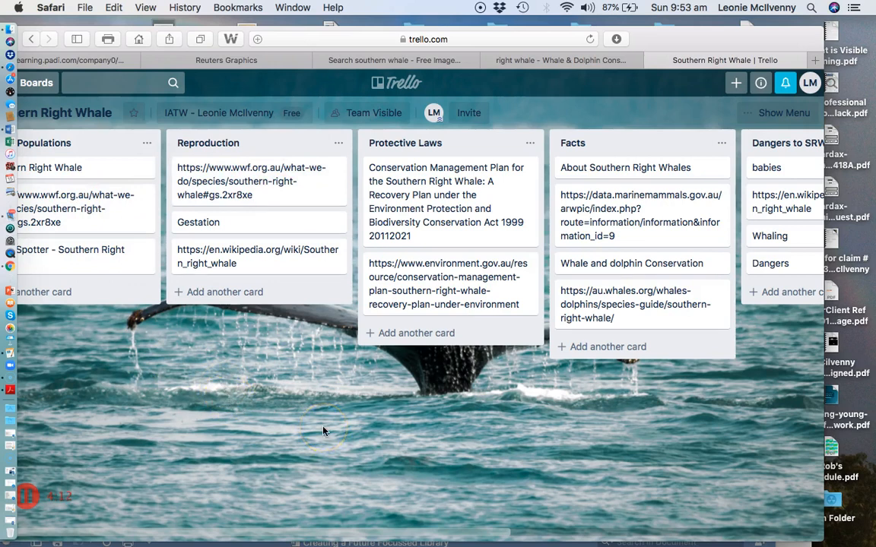
mouse_move(424, 447)
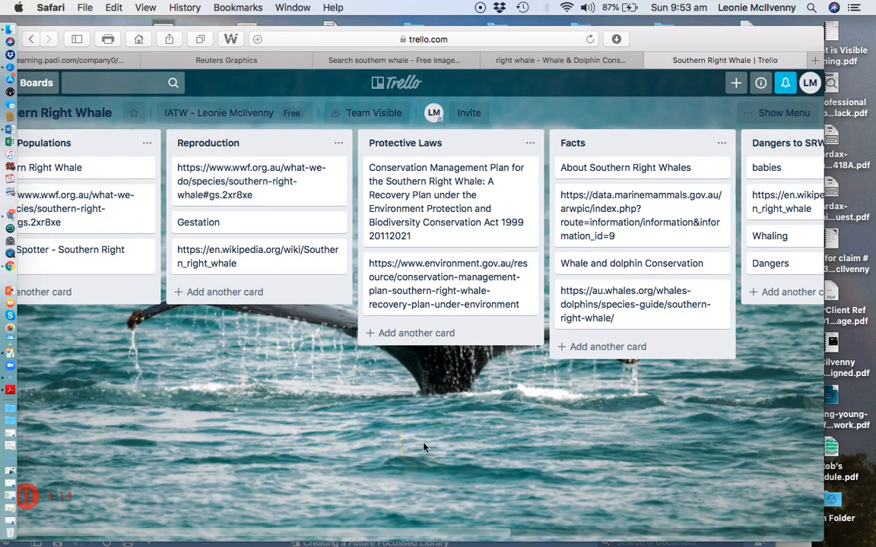